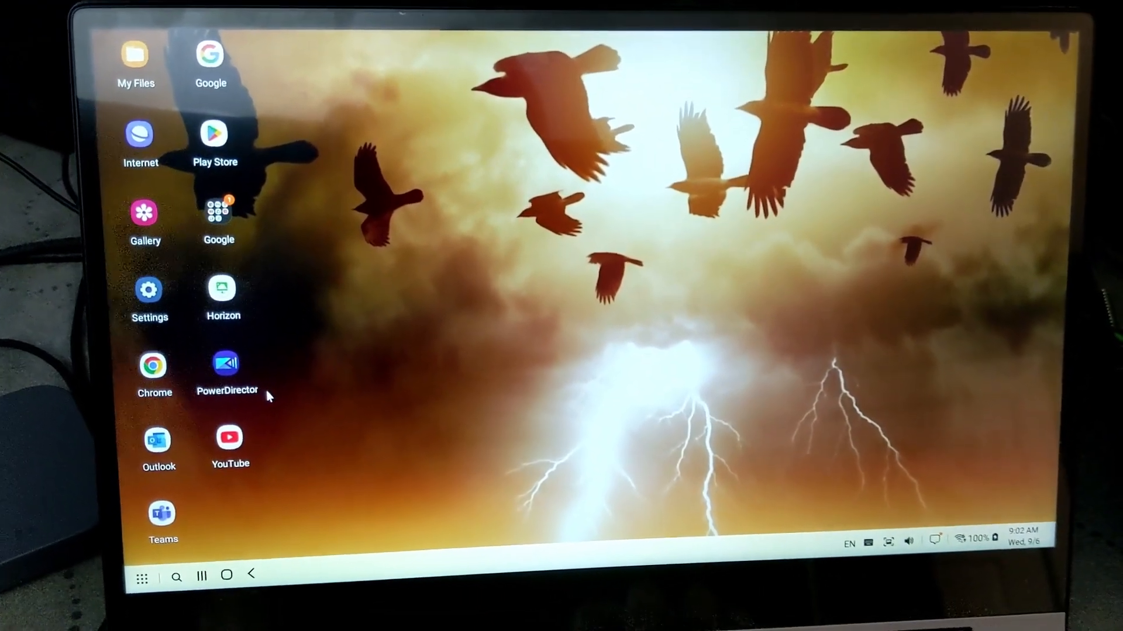
# - Launch VLC on the tablet and accept the detected USB drive into its media library
pyautogui.click(229, 444)
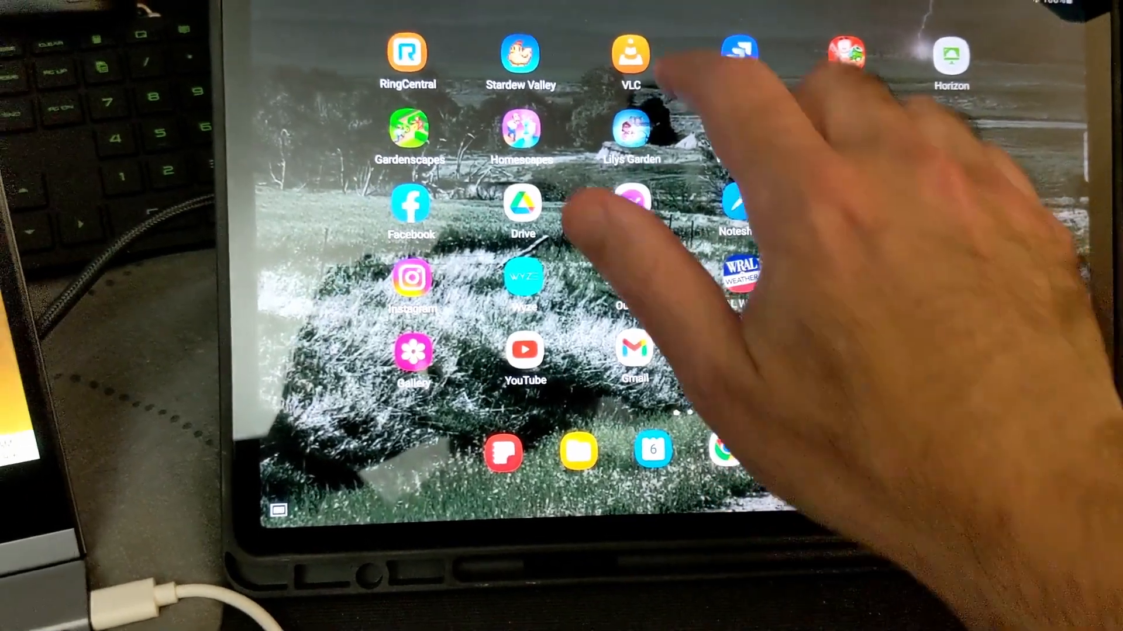
pyautogui.click(629, 53)
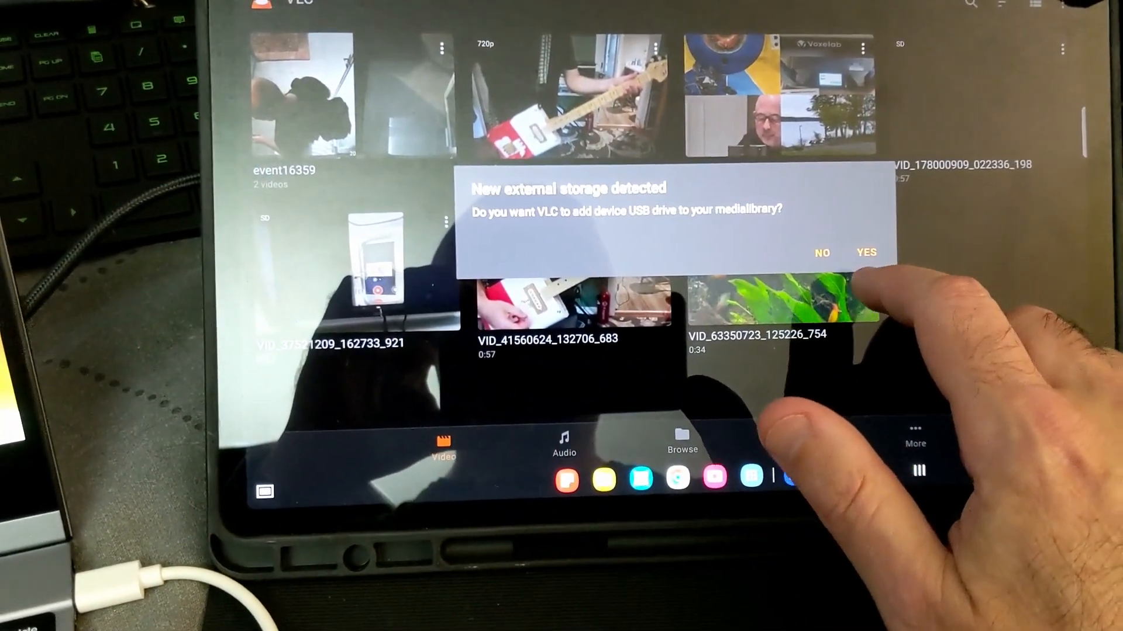
pyautogui.click(865, 252)
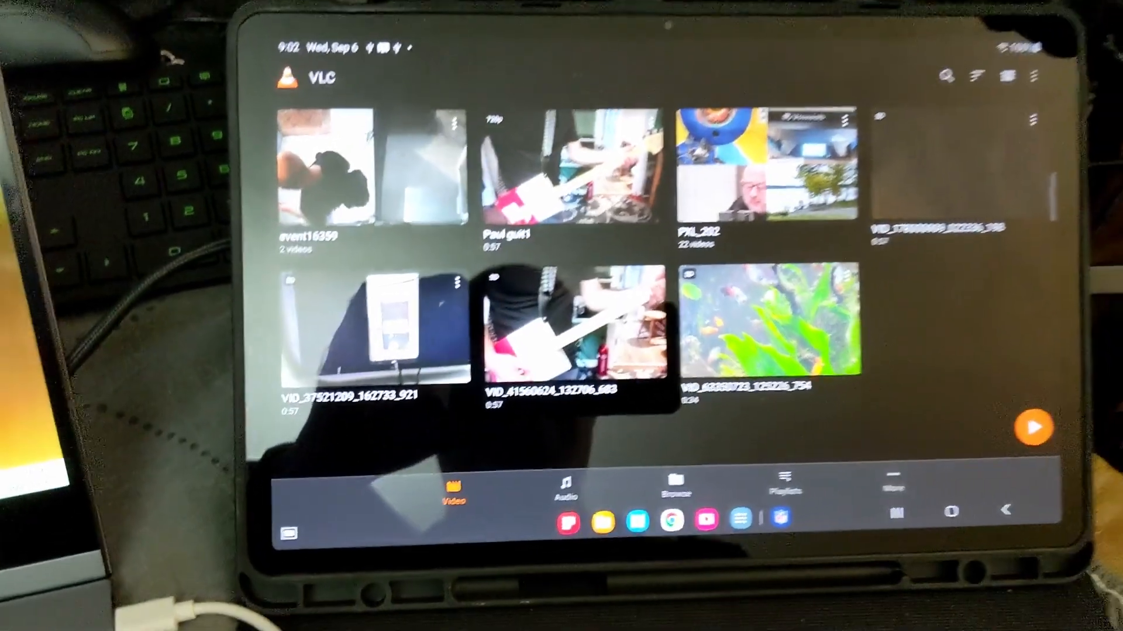